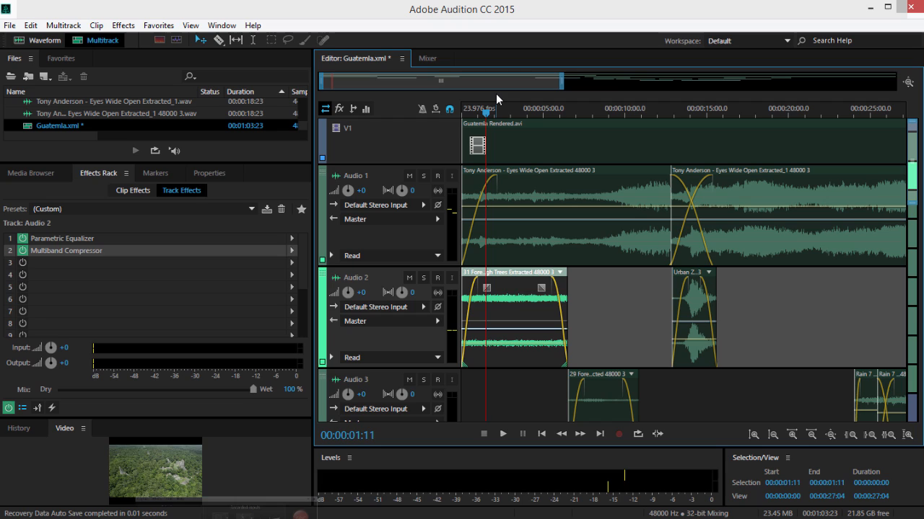
pyautogui.moveTo(606, 315)
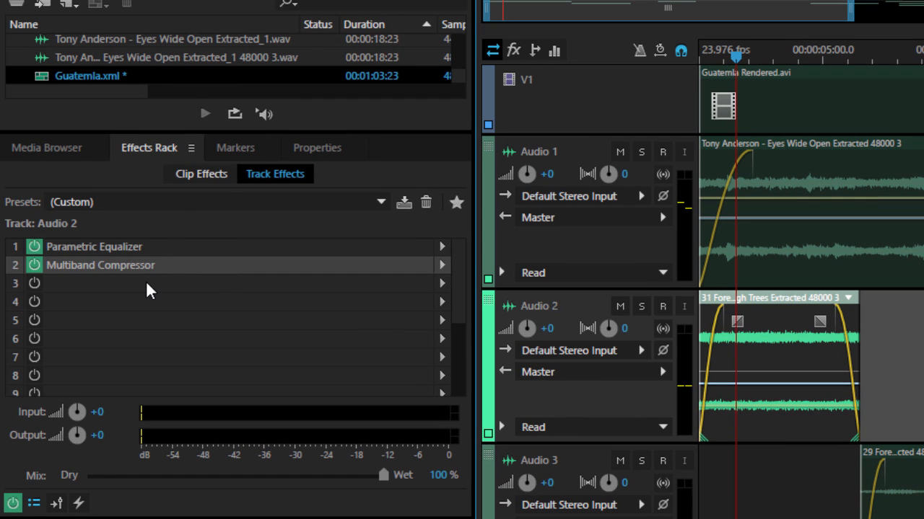
pyautogui.moveTo(805, 408)
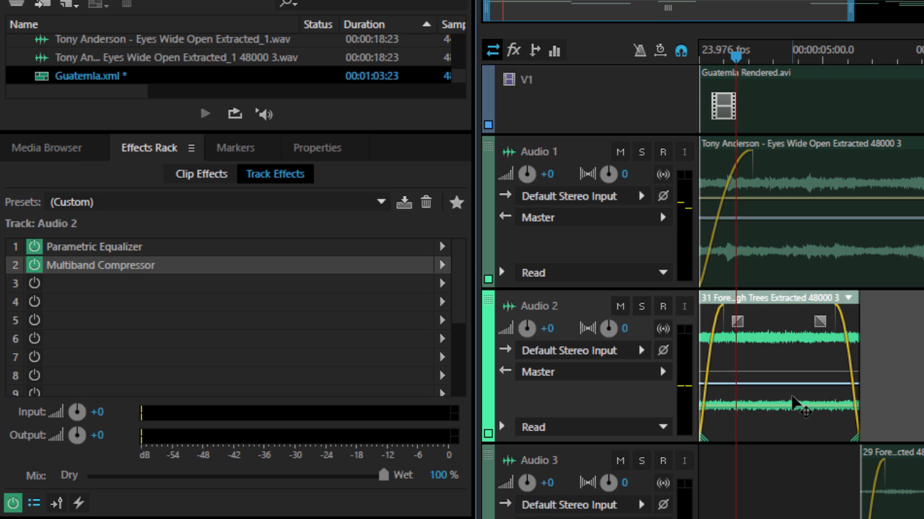
pyautogui.moveTo(782, 422)
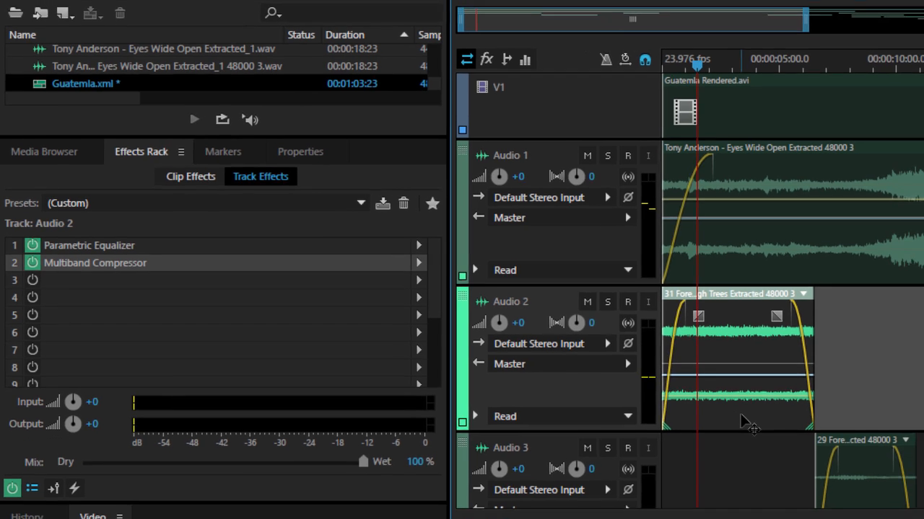
# Link the Audio 2 forest clip to '29 Forest Day Birds Extracted_1 48000 2.wav'.
pyautogui.rightClick(736, 354)
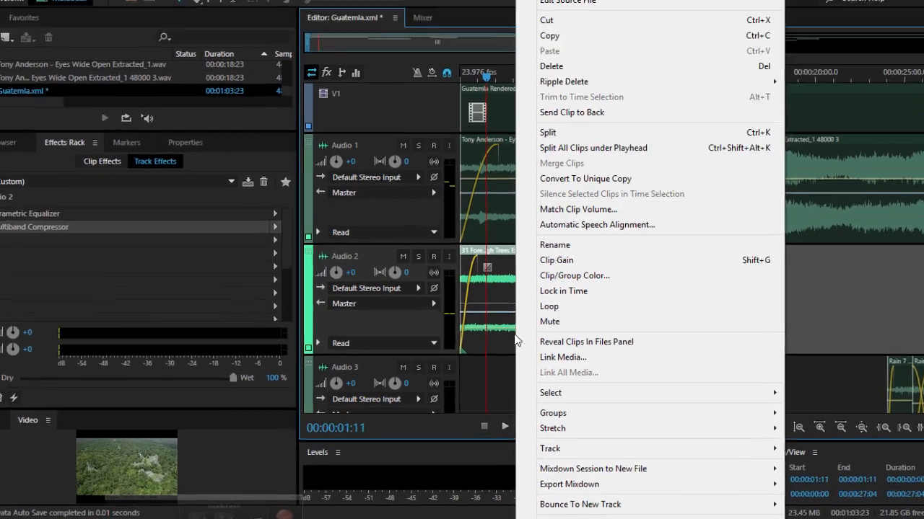
pyautogui.click(562, 357)
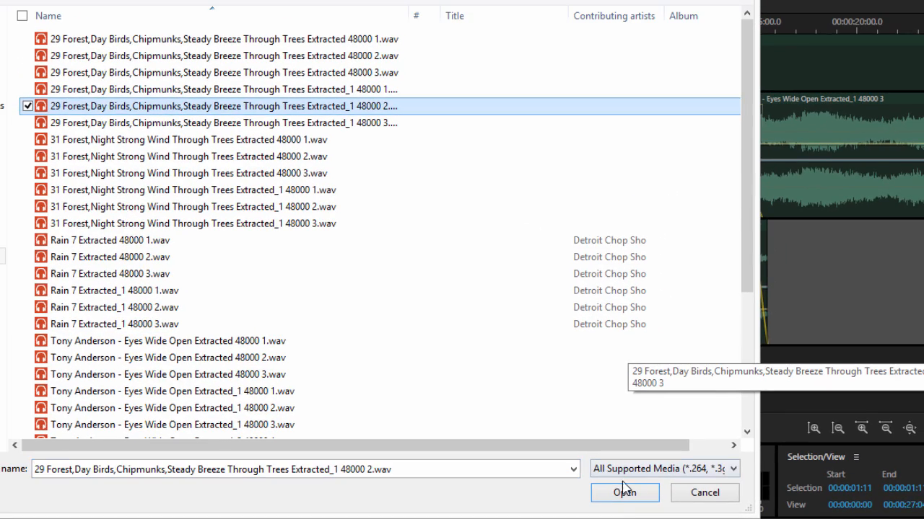
pyautogui.click(624, 493)
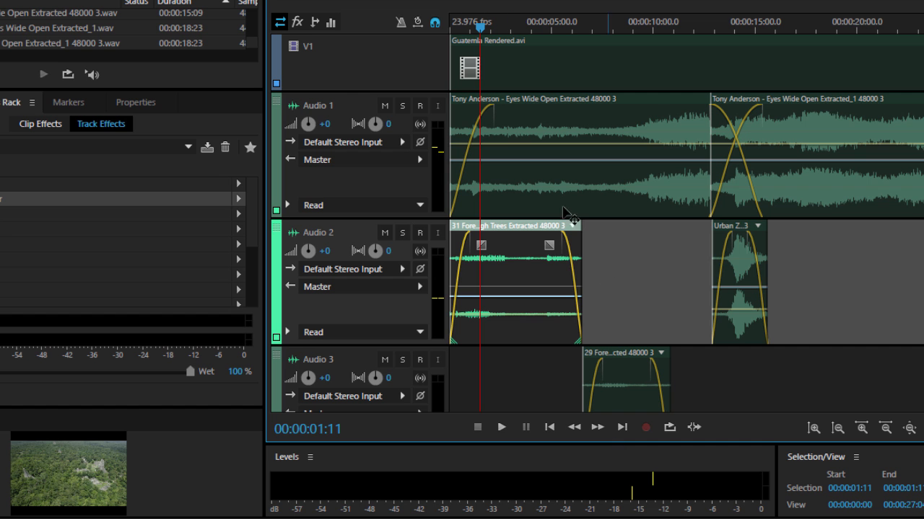
pyautogui.moveTo(509, 326)
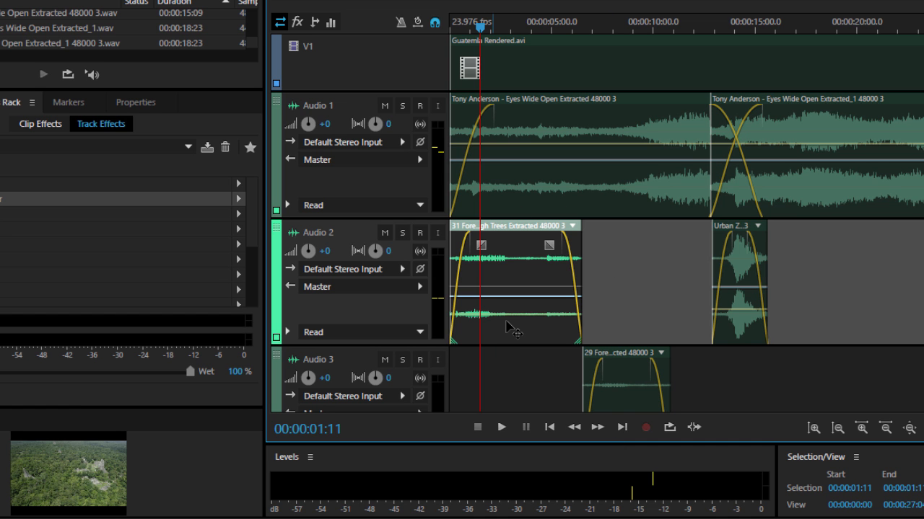